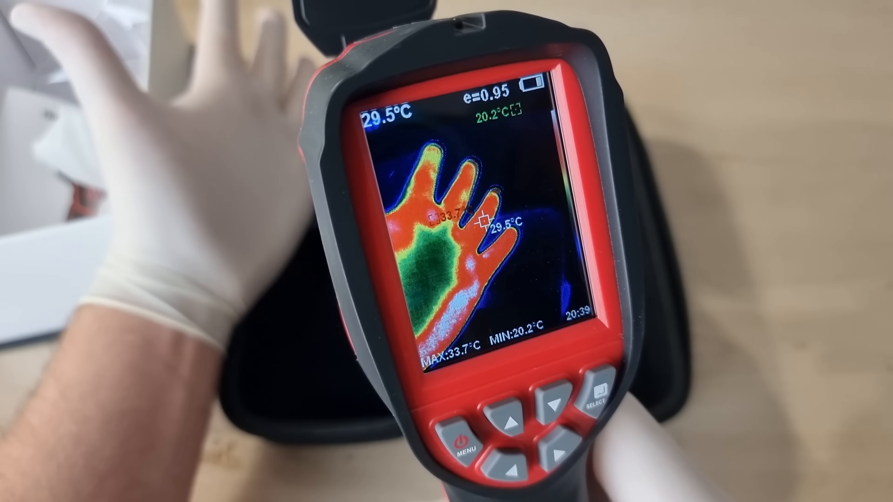
Step: Bring up the camera's main menu over the live thermal view of a hand
{"action": "left_click", "coordinate": [432, 332]}
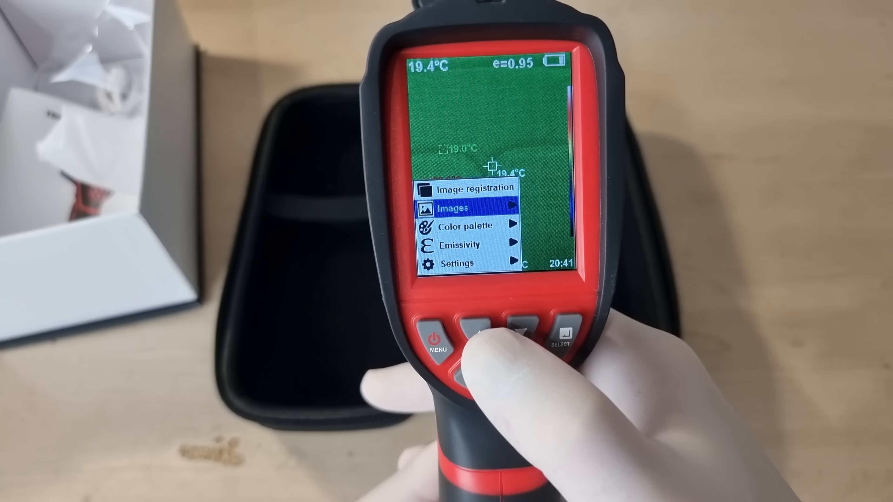
Step: Move down the menu to Images and show the four stored image files
{"action": "left_click", "coordinate": [514, 333]}
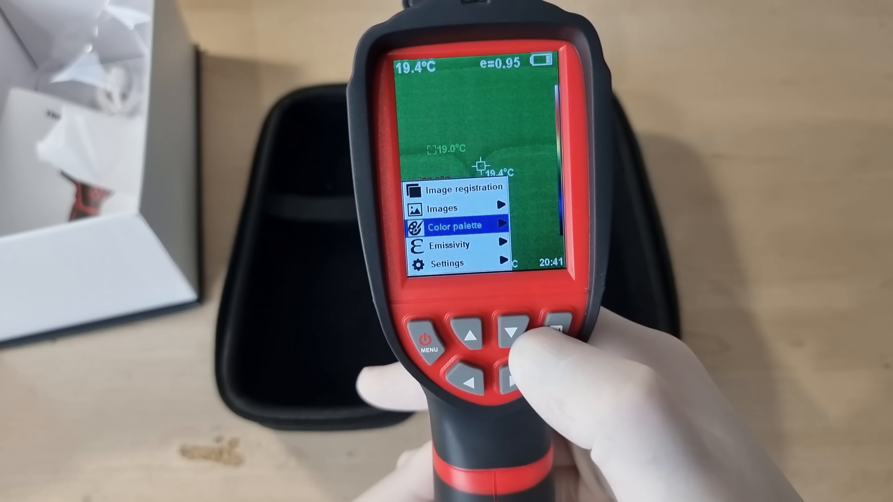
{"action": "left_click", "coordinate": [555, 335]}
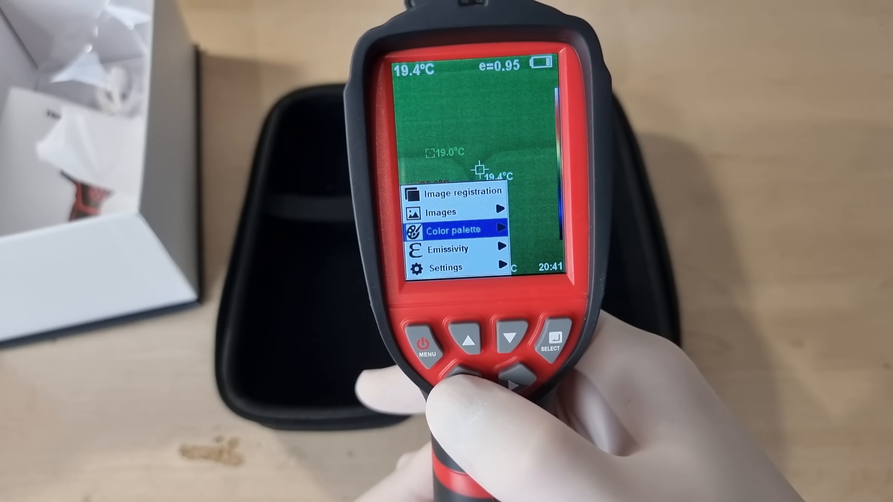
{"action": "left_click", "coordinate": [510, 338]}
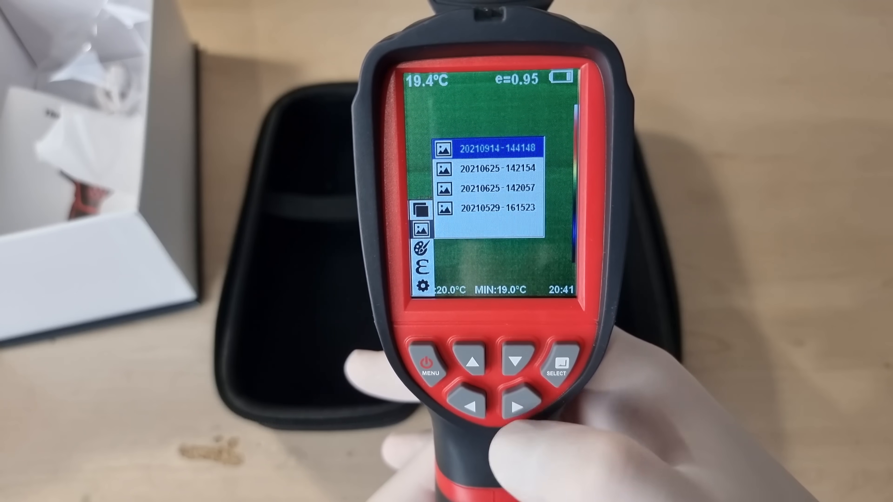
Step: View the second saved image, a thermal picture of a dog
{"action": "left_click", "coordinate": [560, 362]}
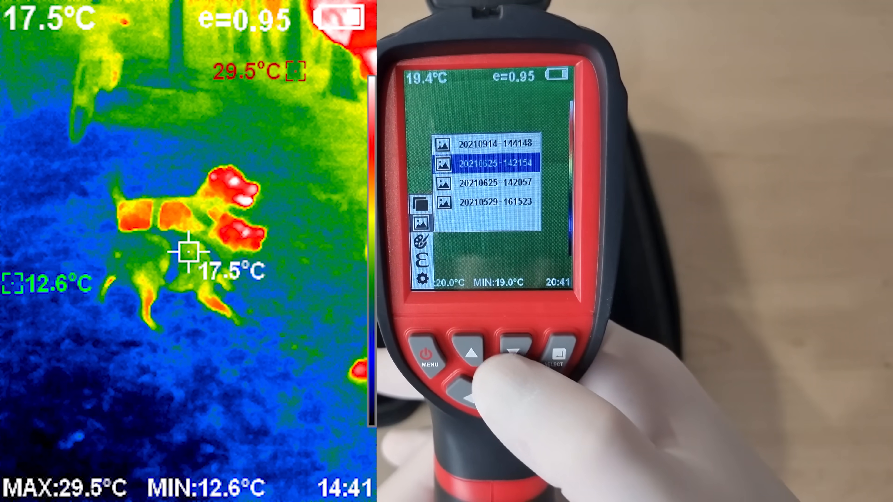
{"action": "left_click", "coordinate": [553, 353]}
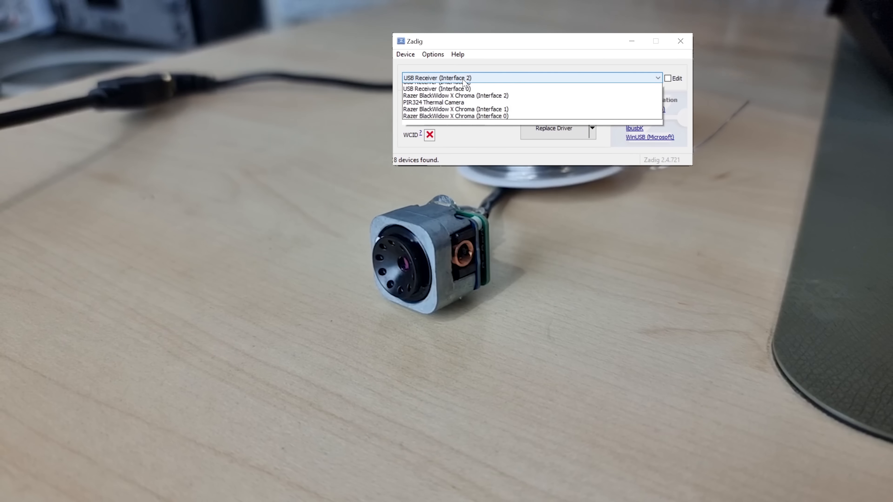
Step: List Zadig's detected USB devices, including the PIR324 Thermal Camera
{"action": "left_click", "coordinate": [432, 102]}
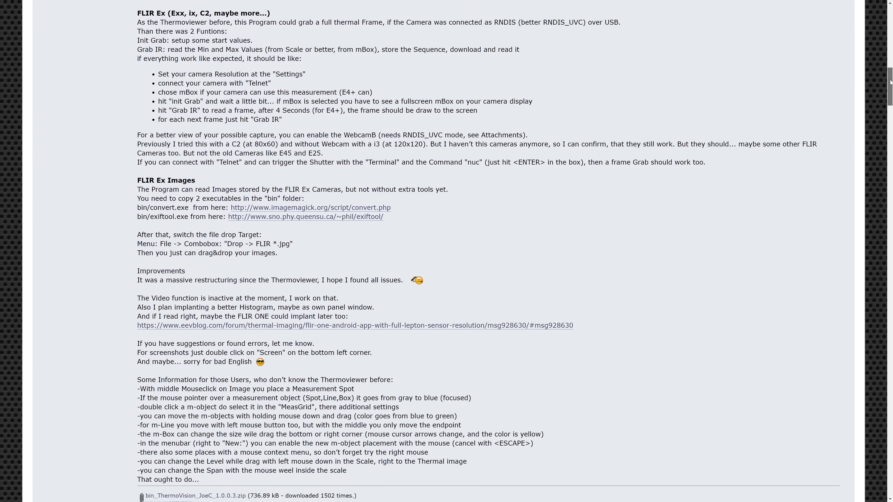
Step: Scroll the forum post down to the bin_ThermoVision_JoeC zip and the Flir_Grab1 screenshot
{"action": "scroll", "scroll_direction": "down", "scroll_amount": 3}
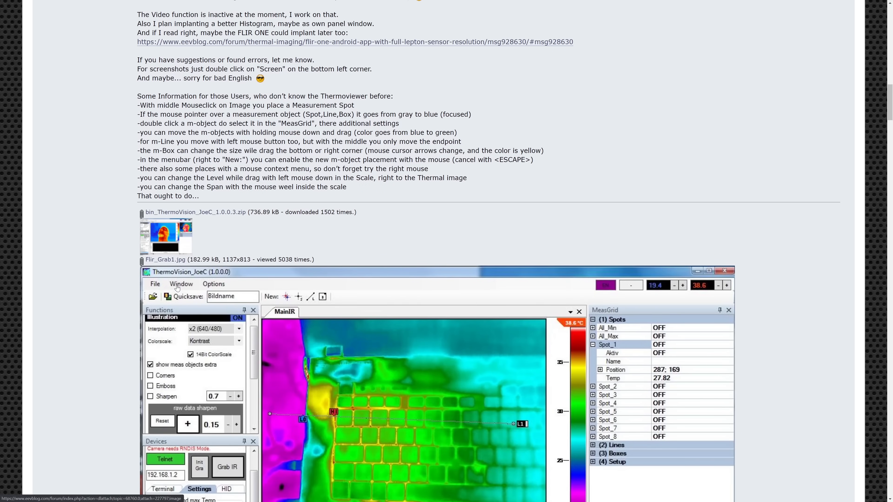
{"action": "scroll", "scroll_direction": "down", "scroll_amount": 3}
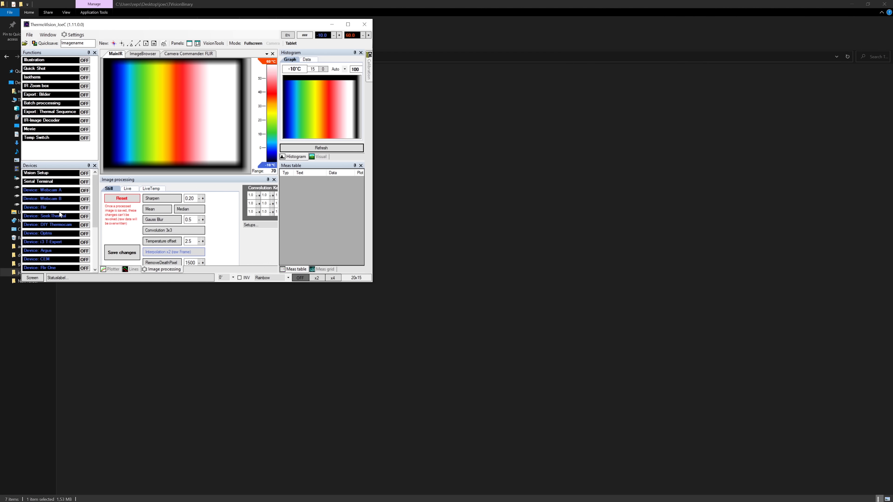
Step: Enable the Seek Thermal device and load the stored reference frame for live image processing
{"action": "left_click", "coordinate": [44, 216]}
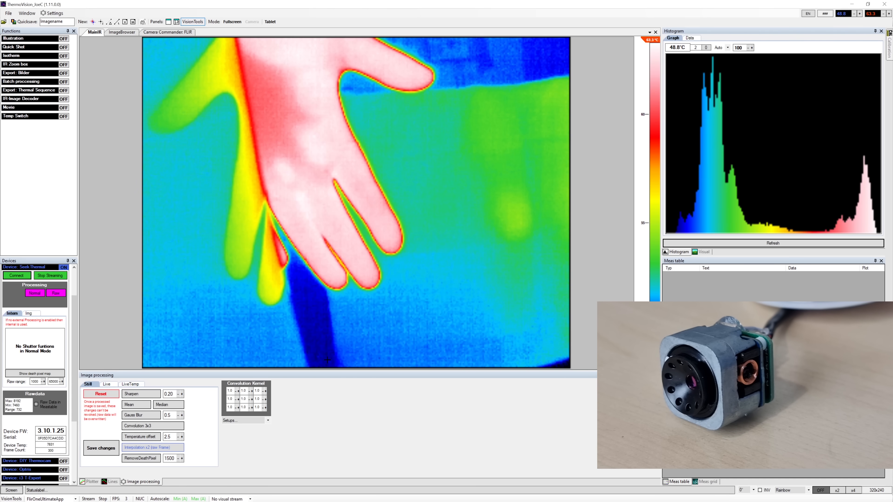
{"action": "left_click", "coordinate": [107, 383]}
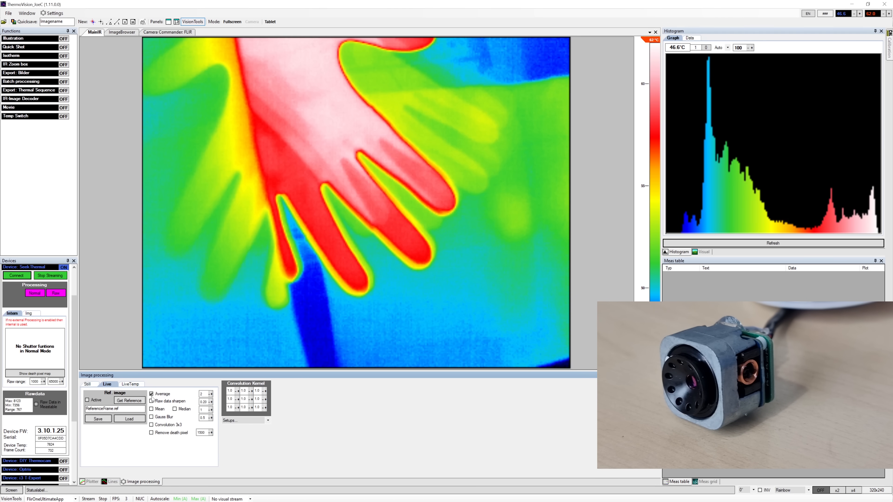
{"action": "left_click", "coordinate": [129, 419]}
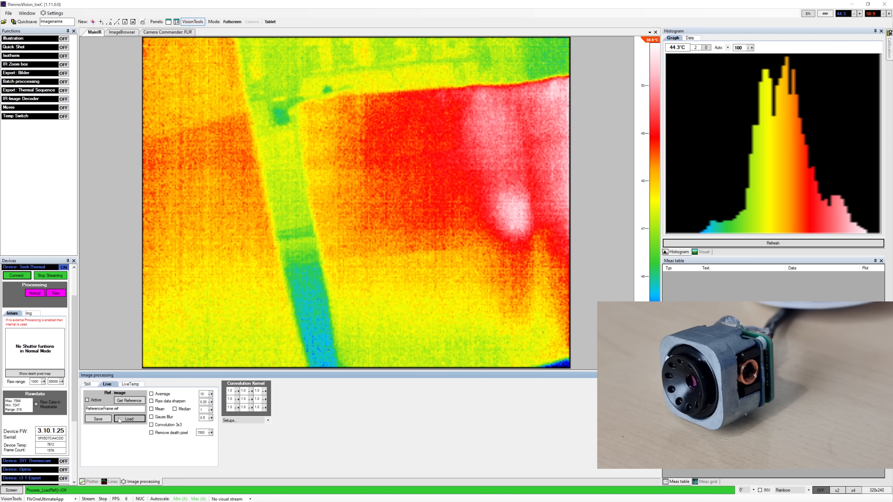
{"action": "left_click", "coordinate": [87, 400]}
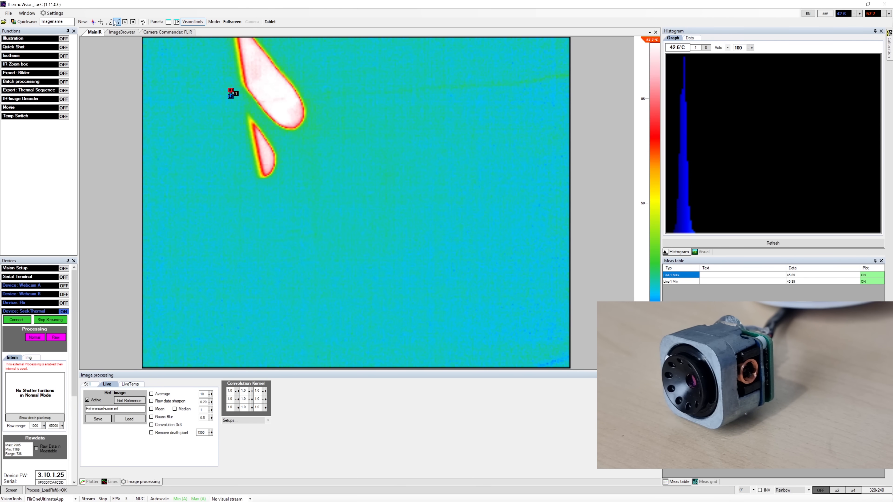
Step: Mark a new measurement region on the MainIR live image with readings in the Meas table
{"action": "left_click_drag", "start_coordinate": [311, 170], "coordinate": [446, 224]}
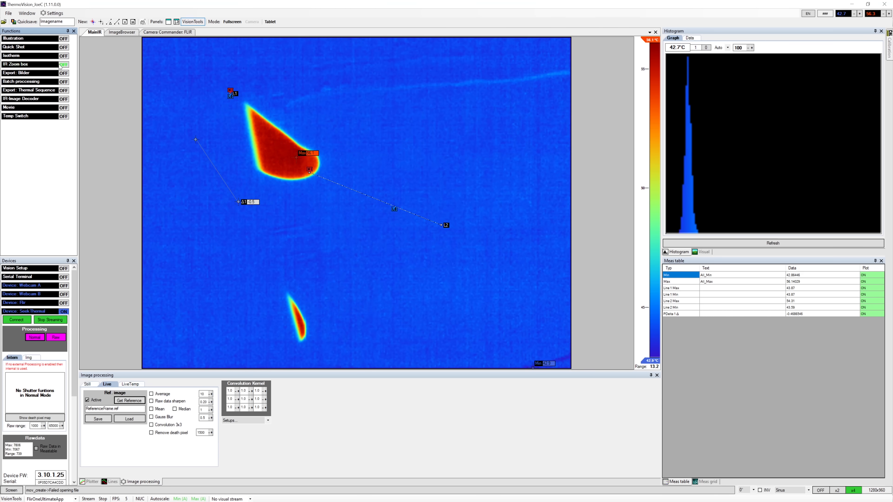
{"action": "left_click", "coordinate": [63, 64]}
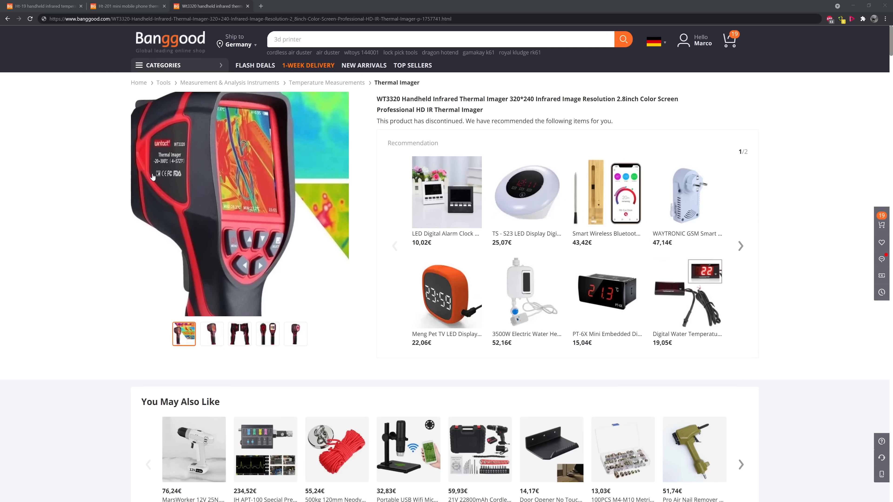
Step: Review WT3320 product photos, then the HT-19 handheld imager page and its photos
{"action": "left_click", "coordinate": [239, 334]}
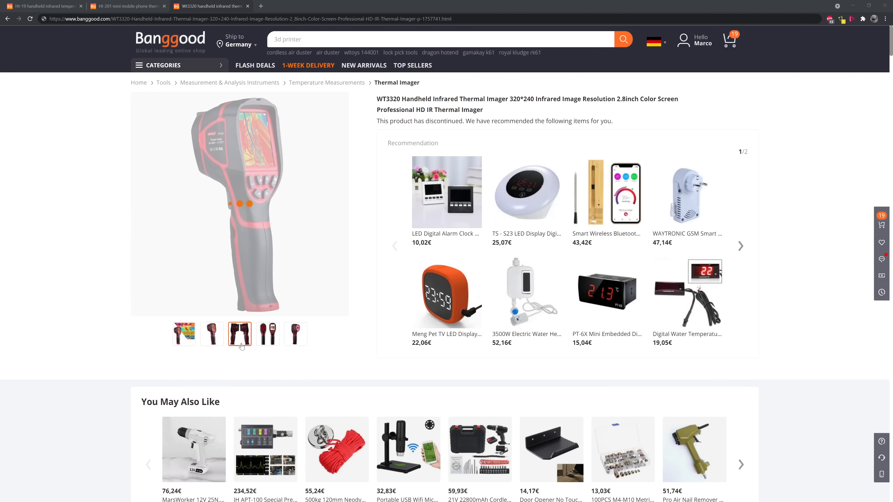
{"action": "left_click", "coordinate": [268, 333]}
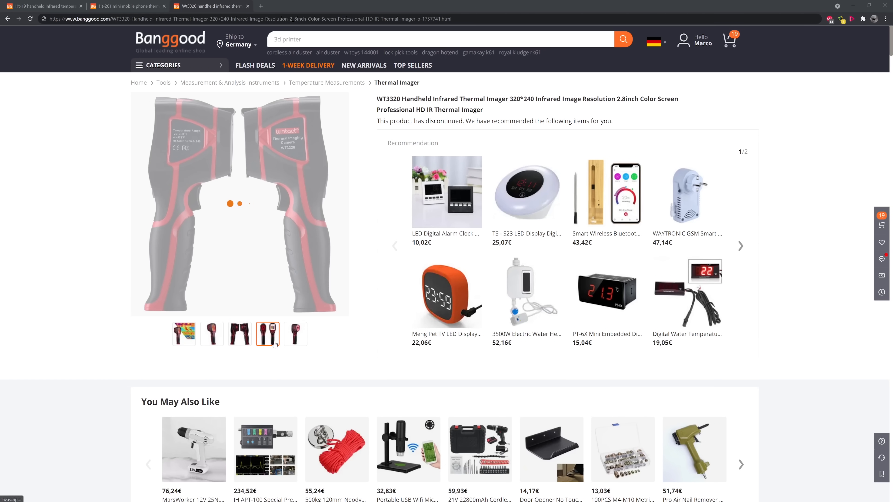
{"action": "left_click", "coordinate": [295, 334]}
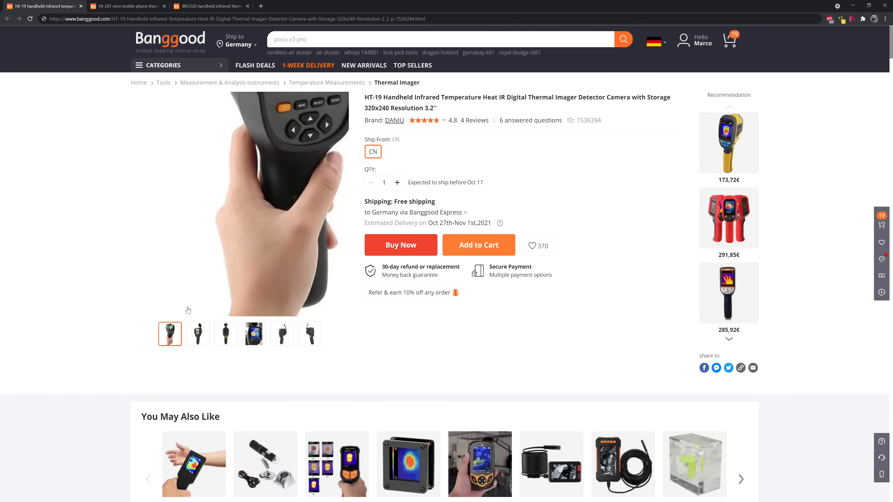
{"action": "left_click", "coordinate": [225, 334]}
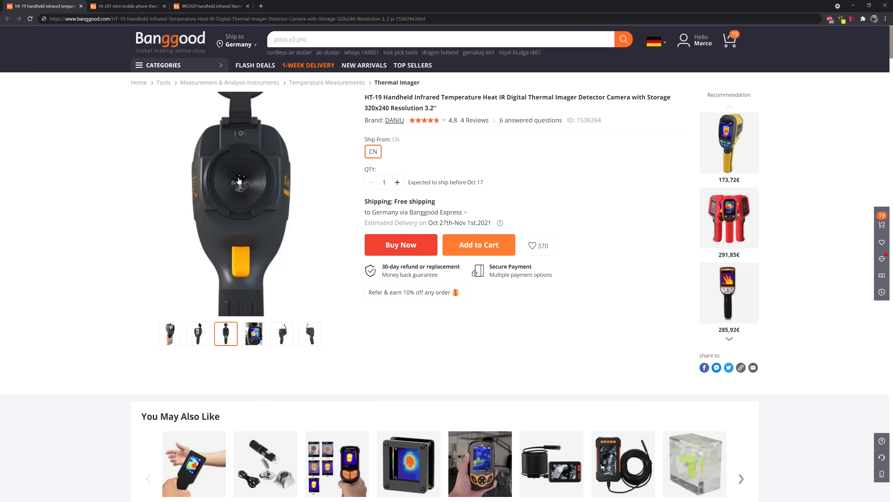
Step: Scroll to the HT-19 specs and highlight the 320*240 infrared resolution value
{"action": "scroll", "scroll_direction": "down", "scroll_amount": 3}
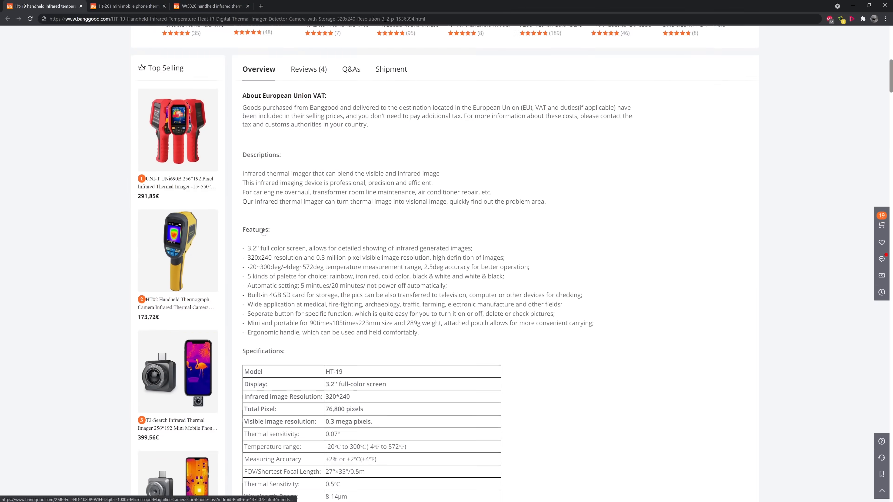
{"action": "scroll", "scroll_direction": "down", "scroll_amount": 3}
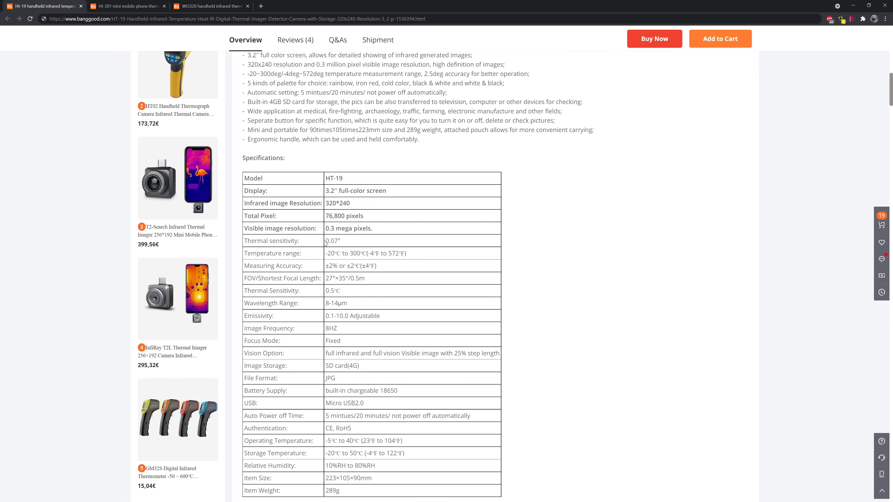
{"action": "double_click", "coordinate": [337, 203]}
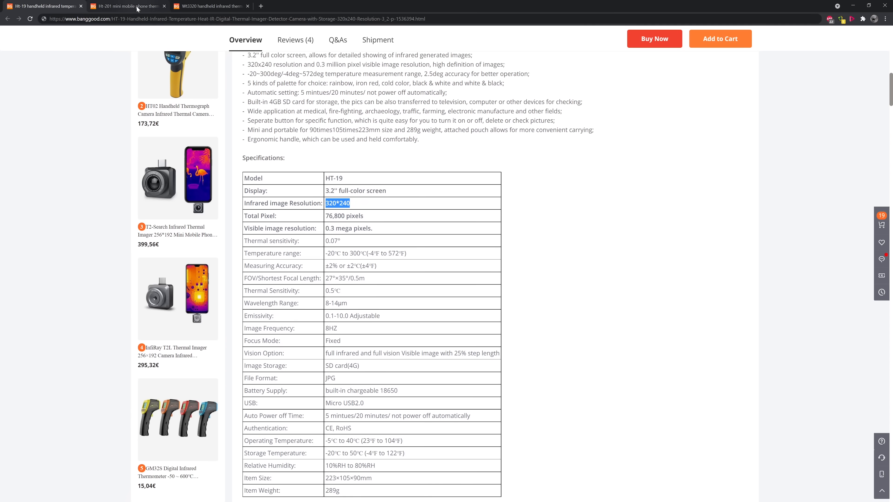
Step: Review the HT-201 phone thermal camera photos and scroll to its 320x240 specification list
{"action": "left_click", "coordinate": [125, 6]}
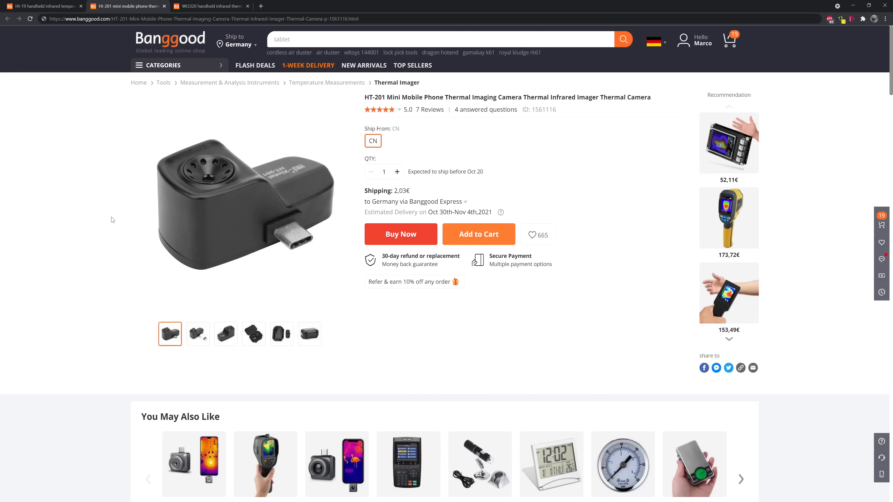
{"action": "left_click", "coordinate": [198, 334]}
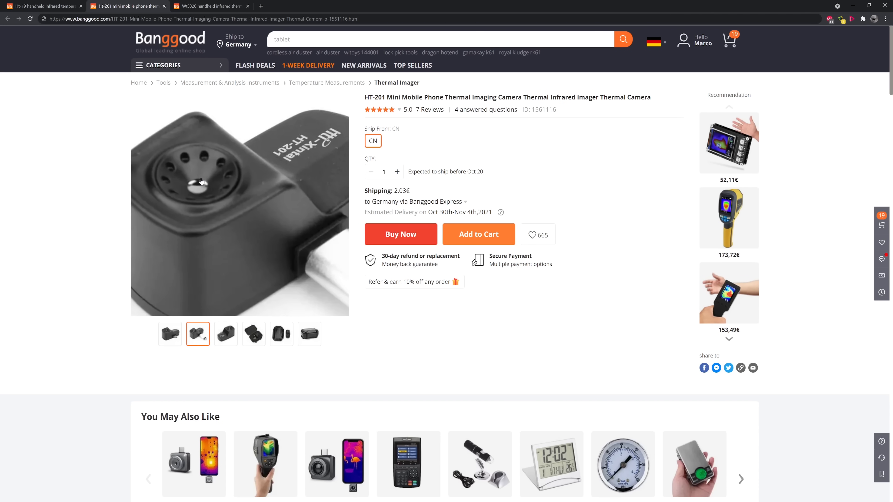
{"action": "scroll", "scroll_direction": "down", "scroll_amount": 3}
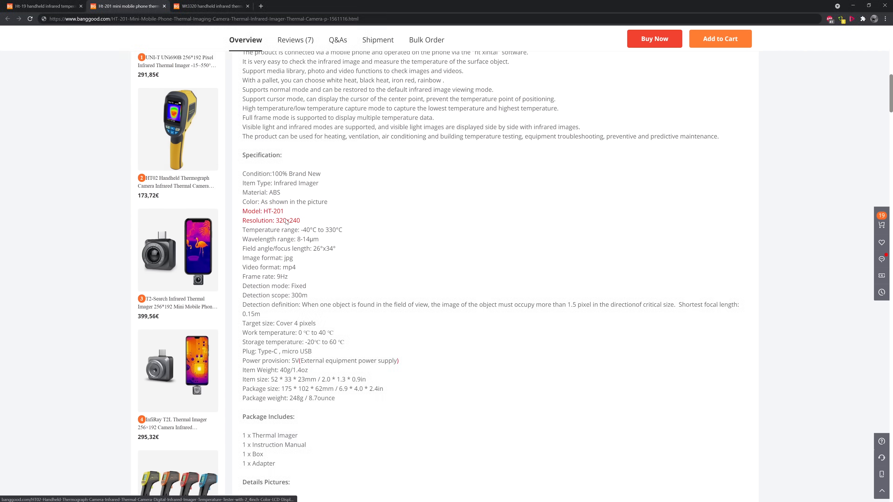